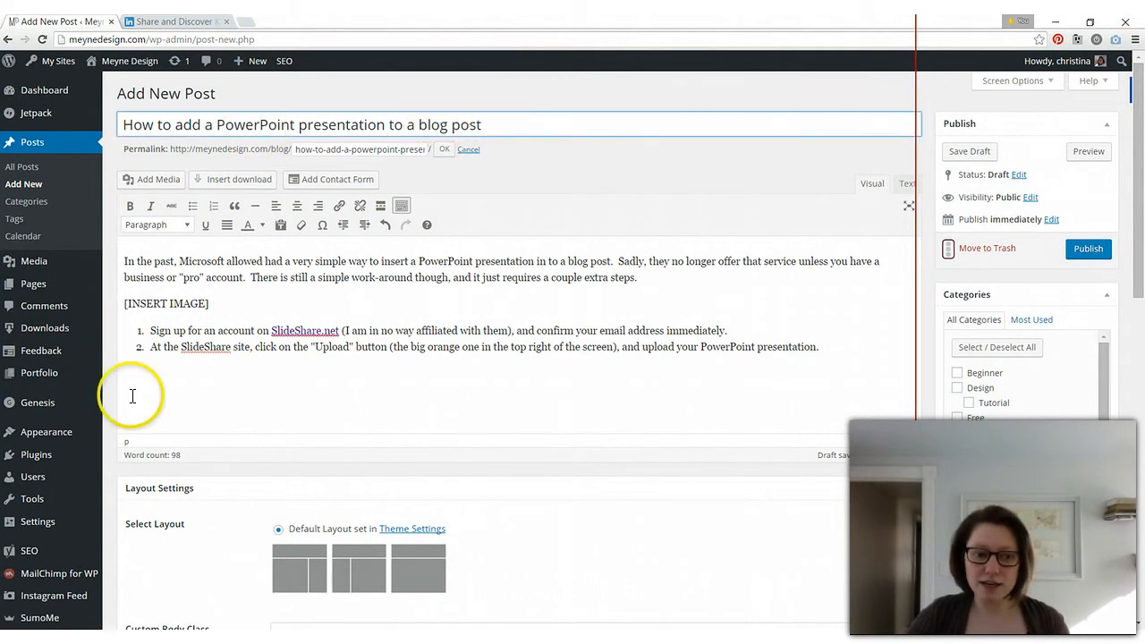
mouse_move(403, 373)
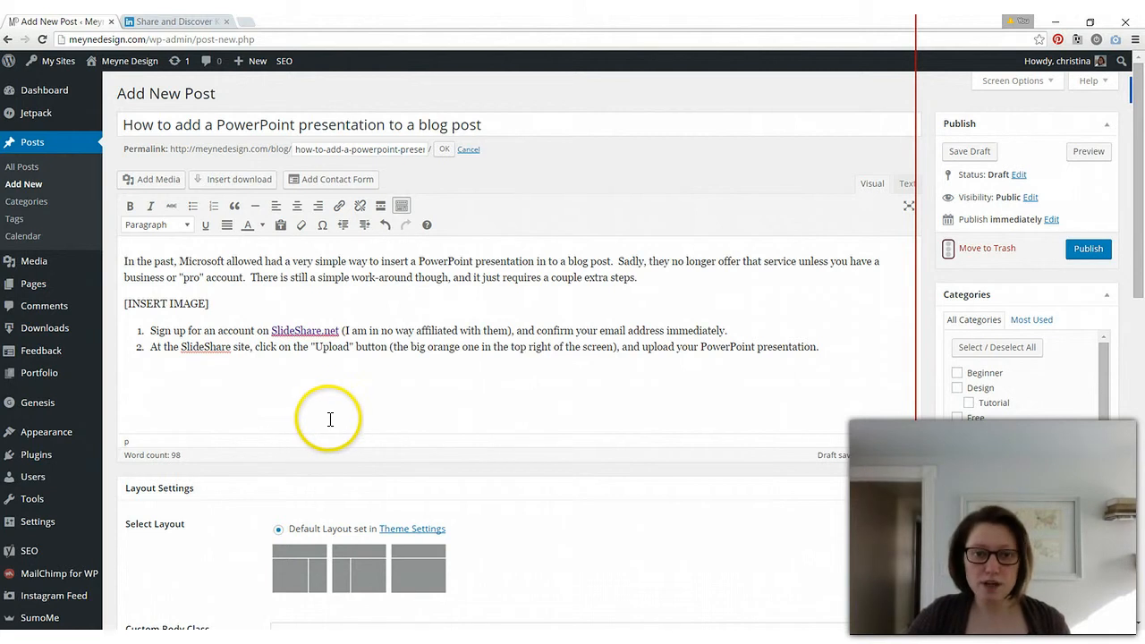
mouse_move(313, 446)
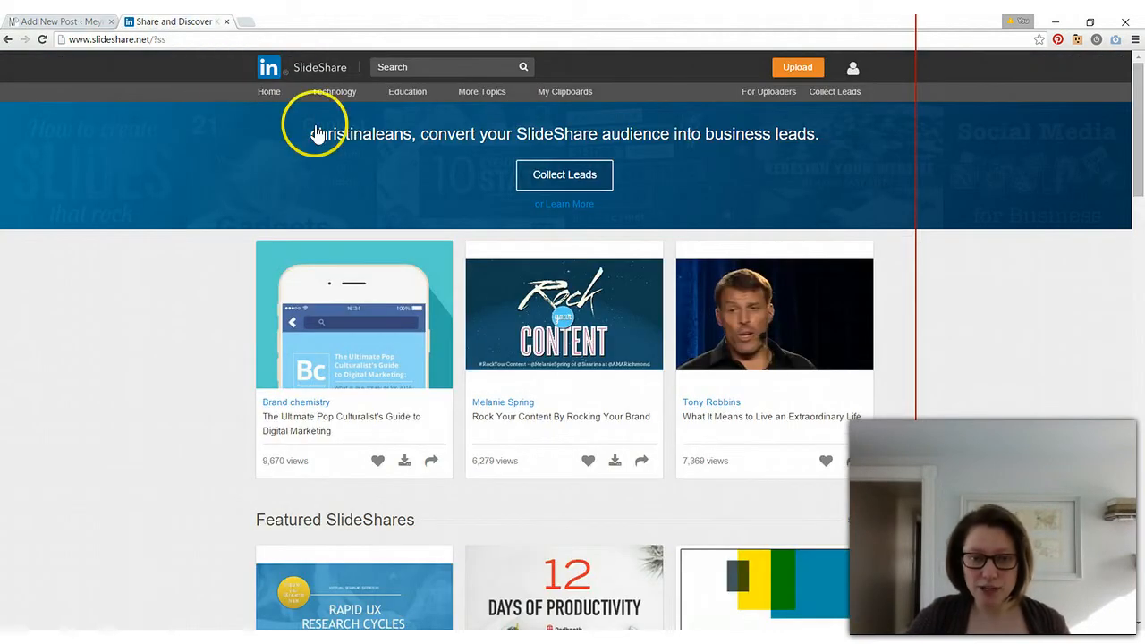
mouse_move(841, 385)
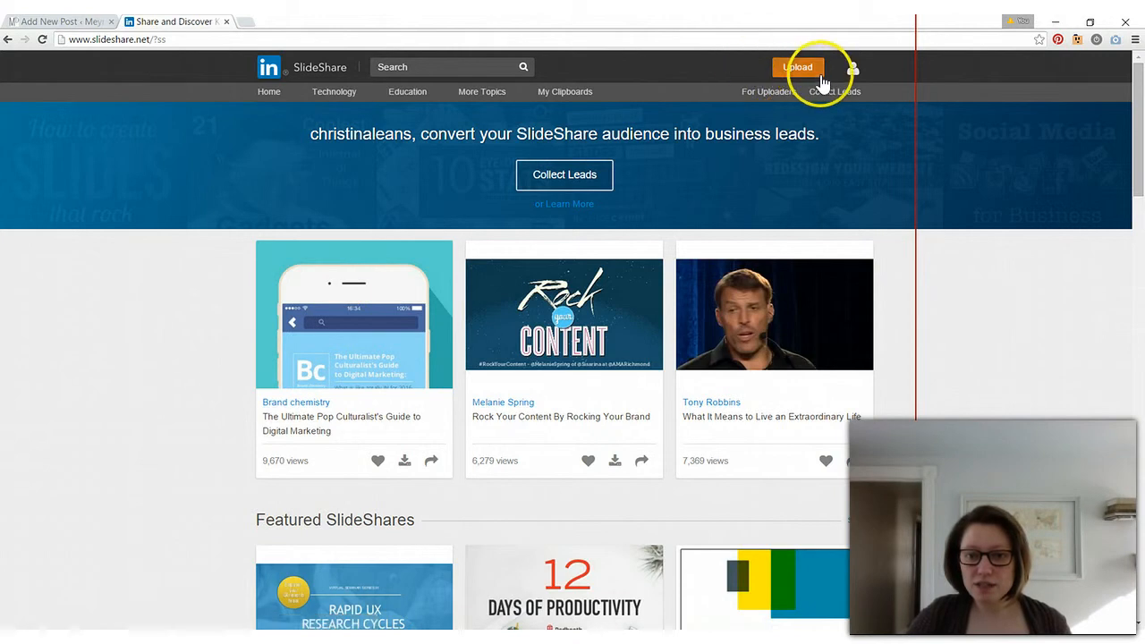
Open SlideShare's upload page from the header Upload button
click(797, 67)
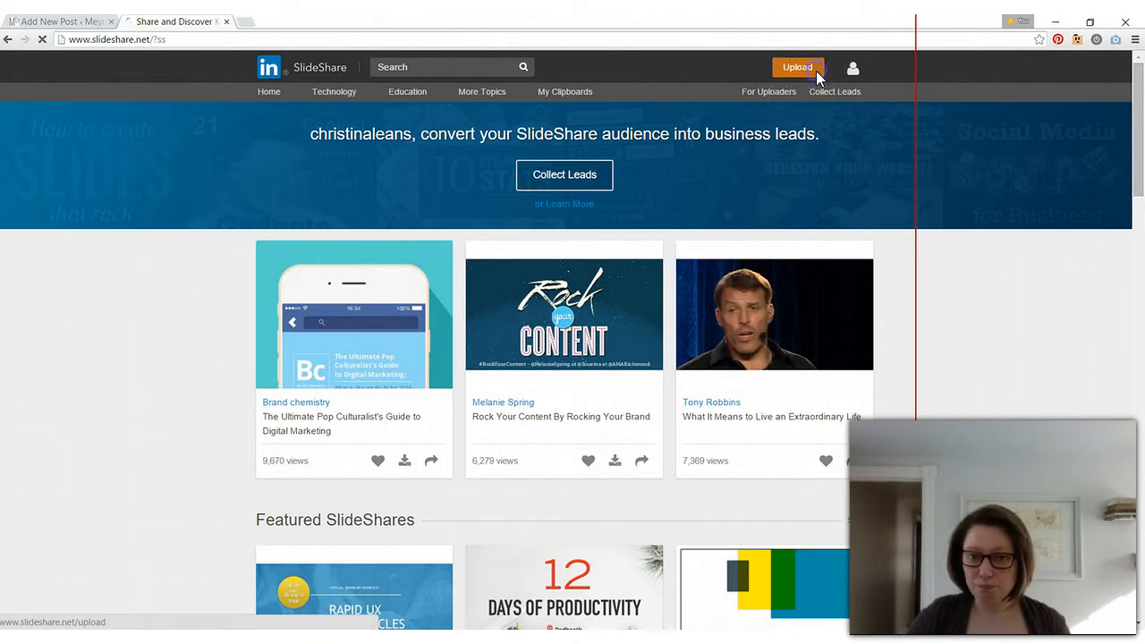
click(798, 68)
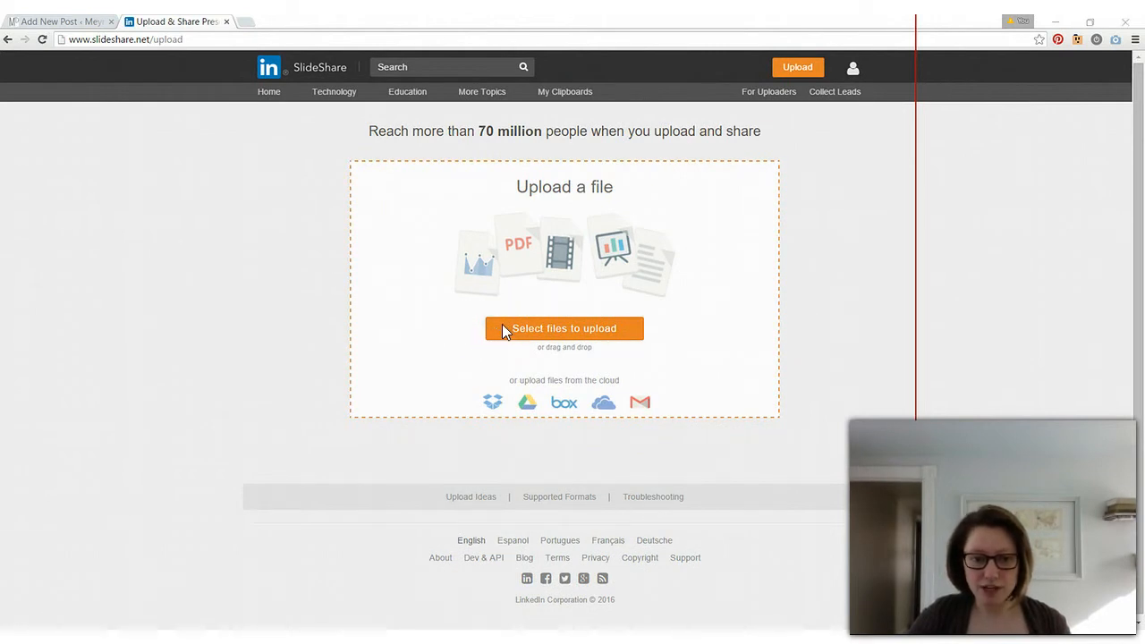
Upload the WordPress presentation .pptx publicly under the Technology category and publish it
click(564, 328)
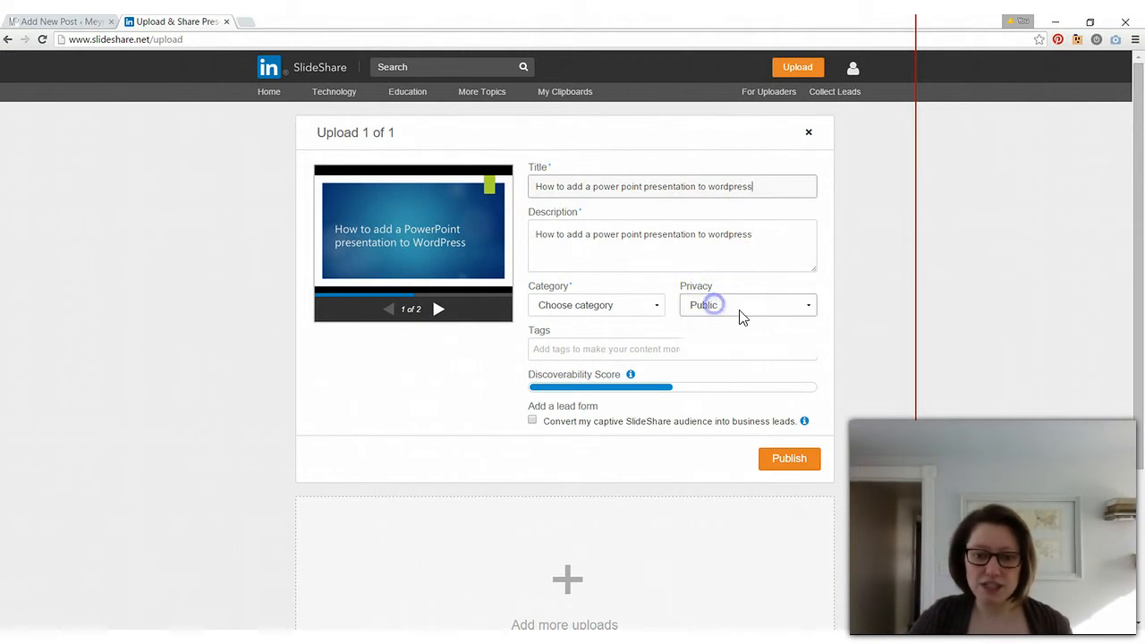
click(747, 305)
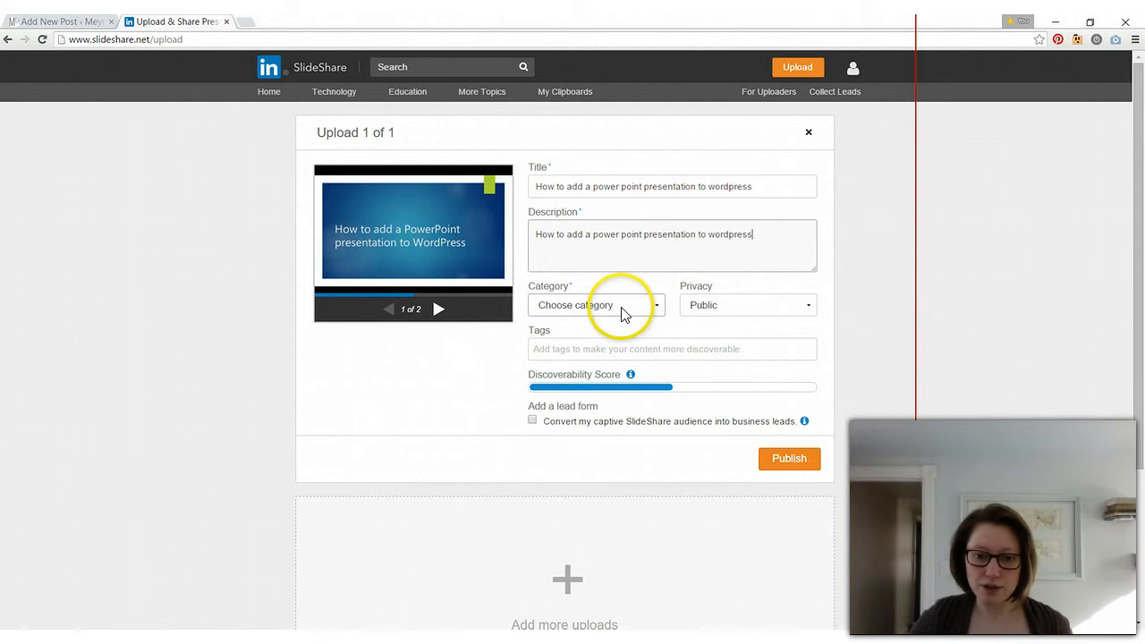
click(596, 305)
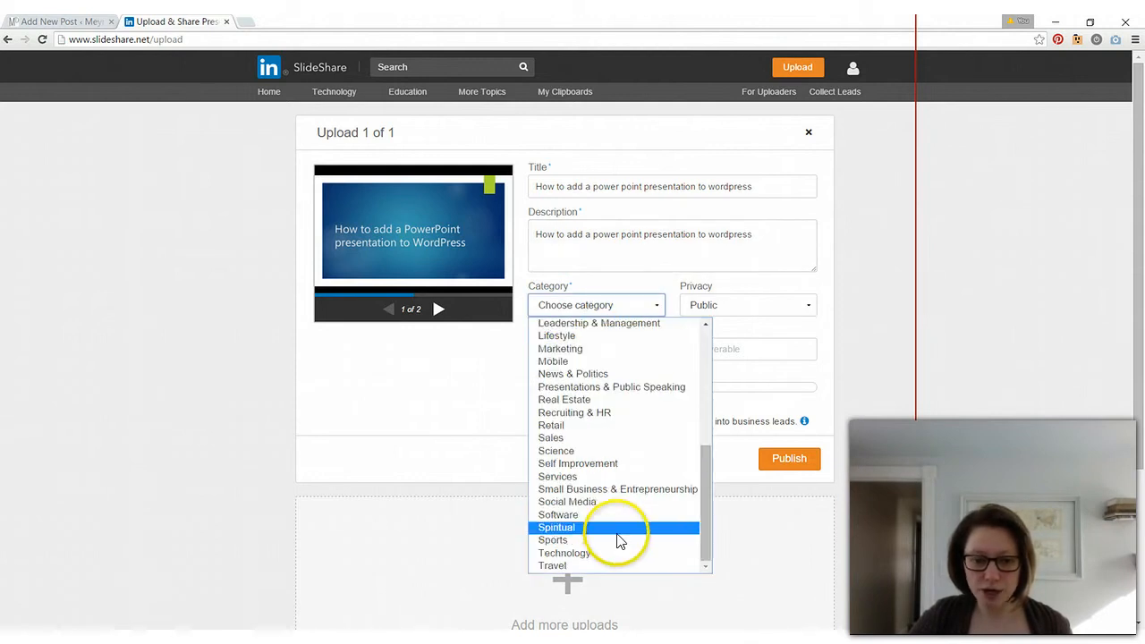
click(564, 553)
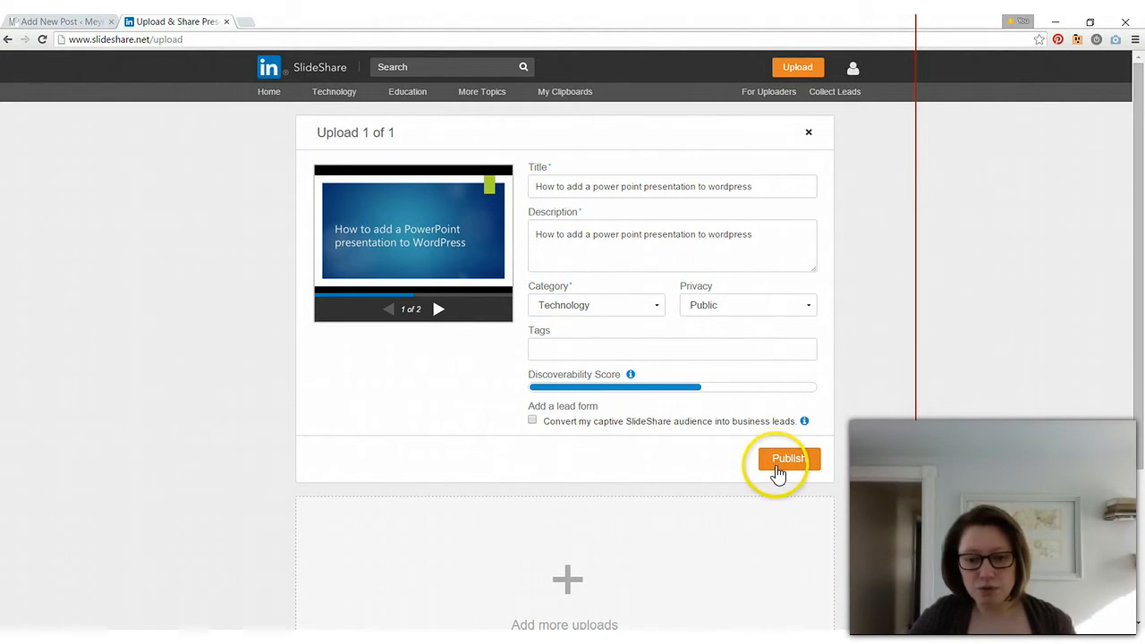
mouse_move(674, 348)
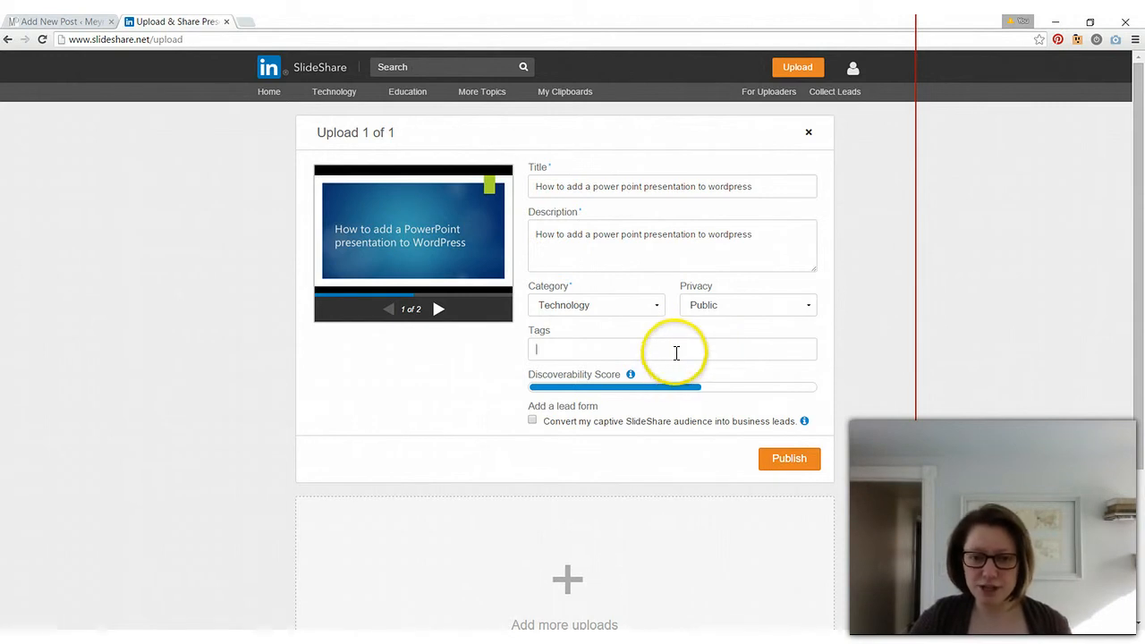
mouse_move(633, 374)
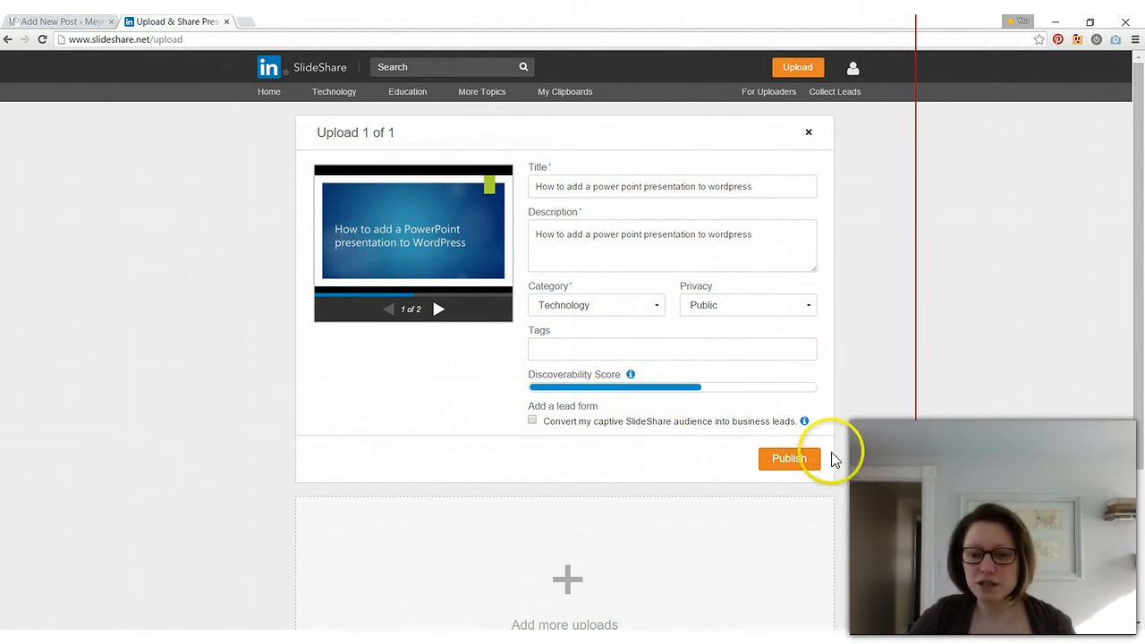
click(789, 458)
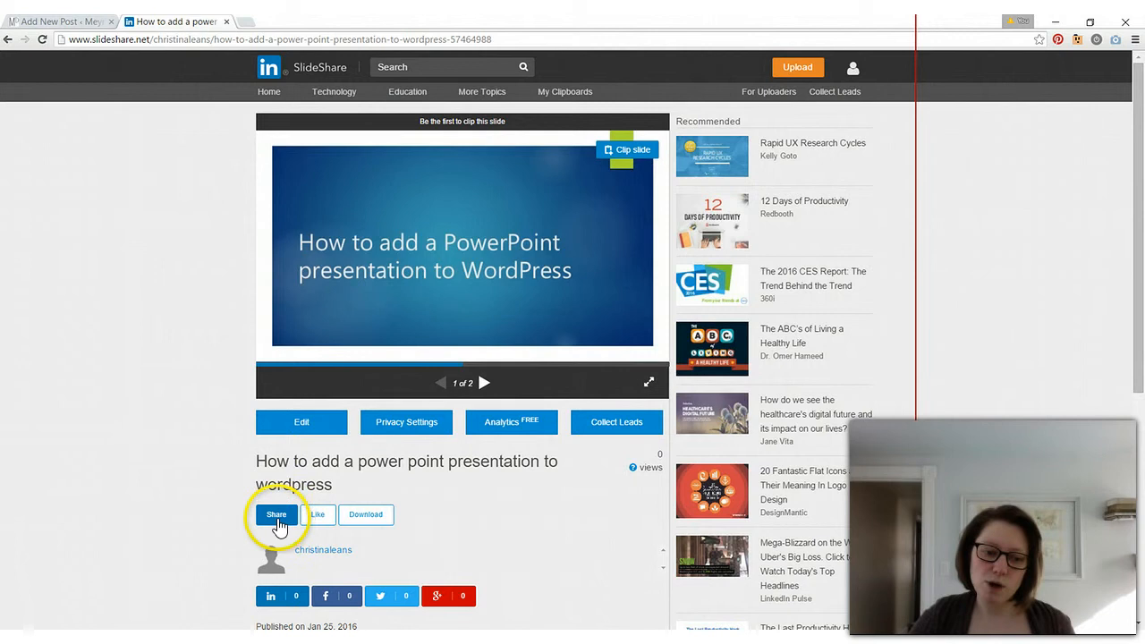
Copy the slideshow's embed code from its Share panel
click(277, 515)
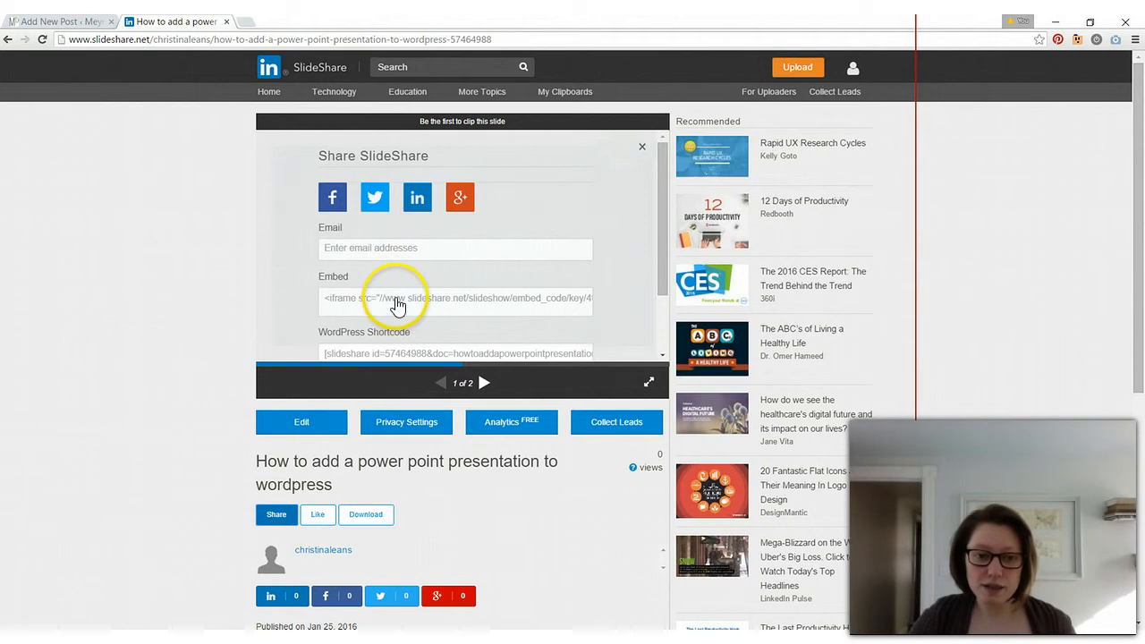
click(455, 298)
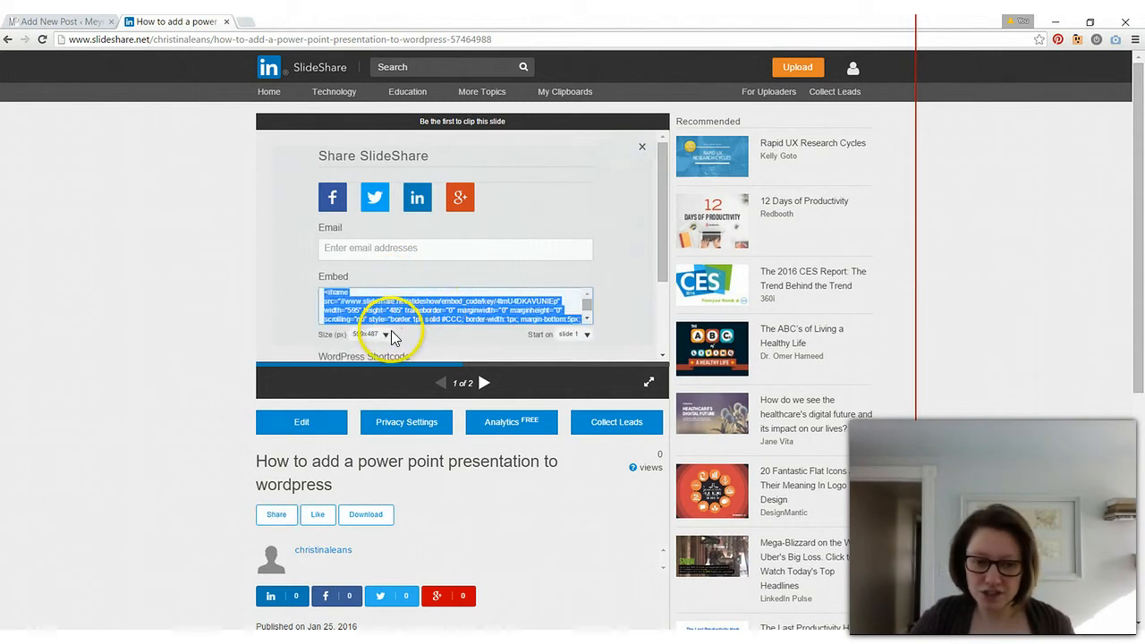
click(386, 334)
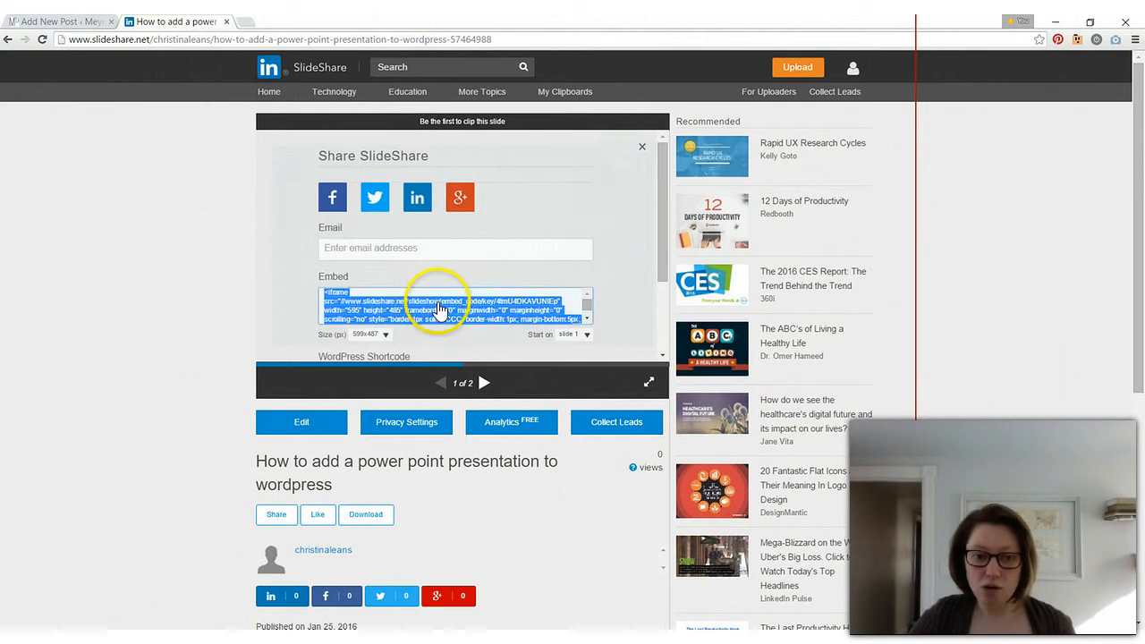
right_click(438, 309)
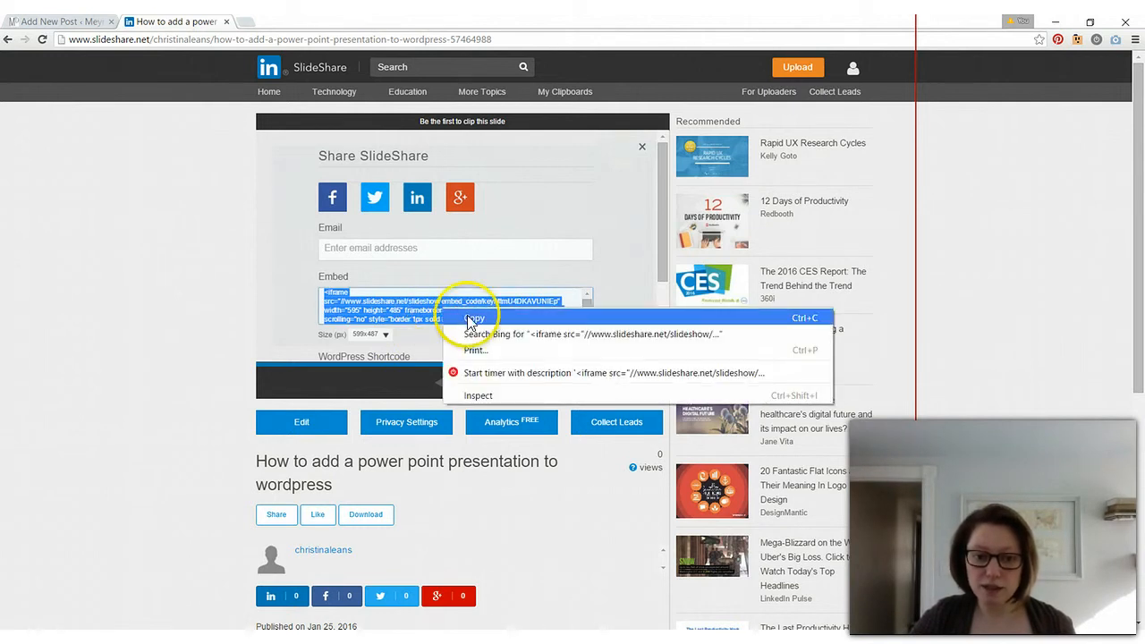
click(475, 318)
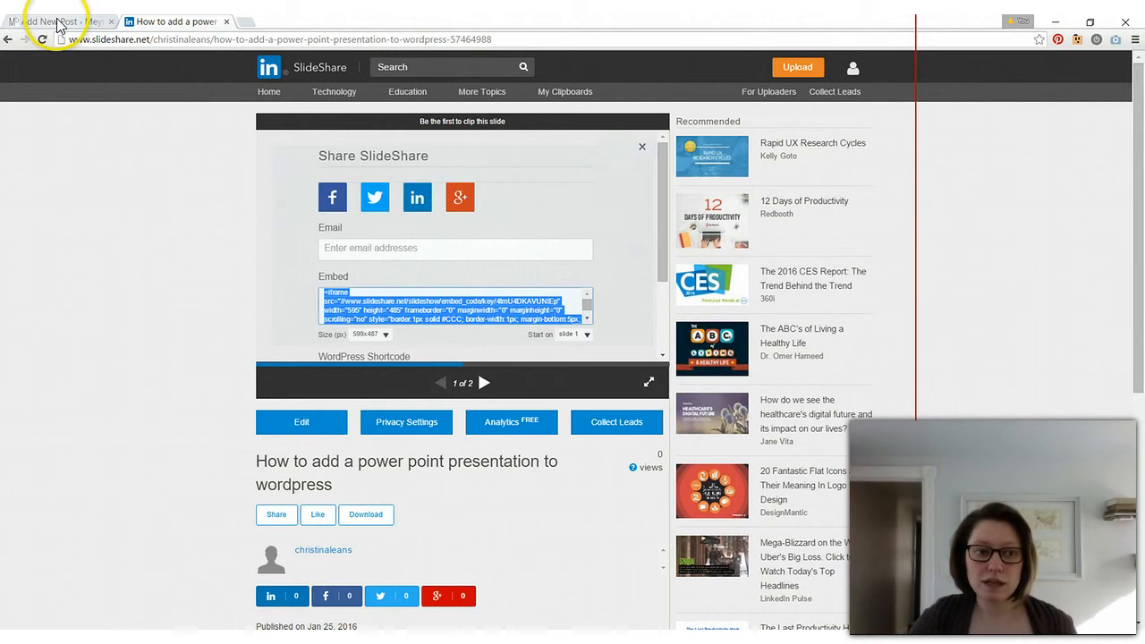
Paste the SlideShare iframe code below the two steps in the Text editor
click(58, 20)
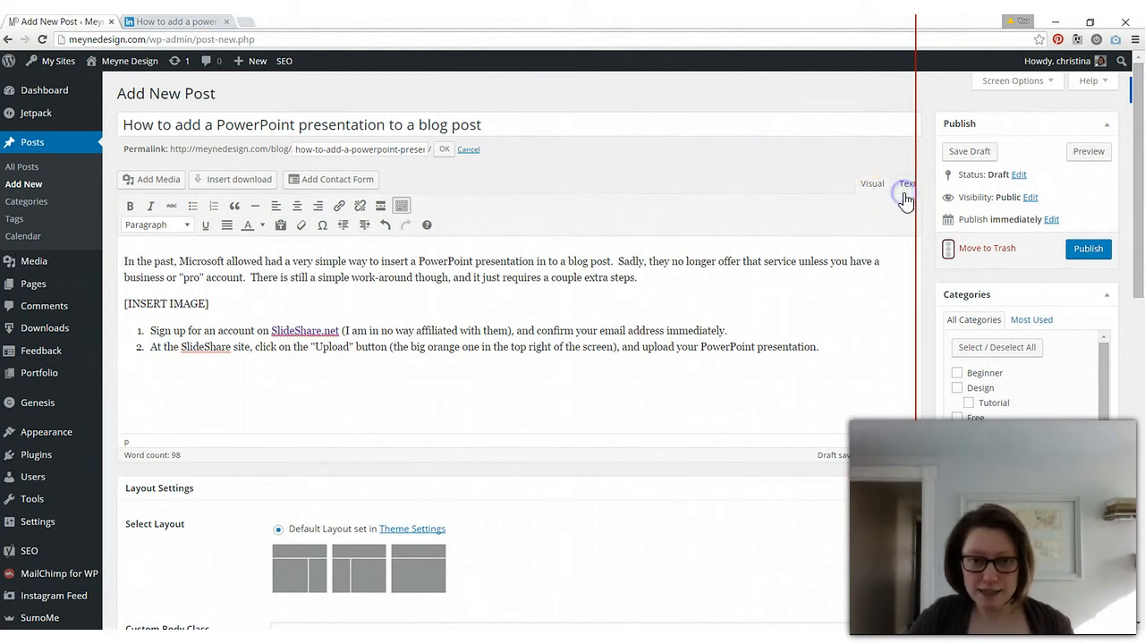
click(907, 183)
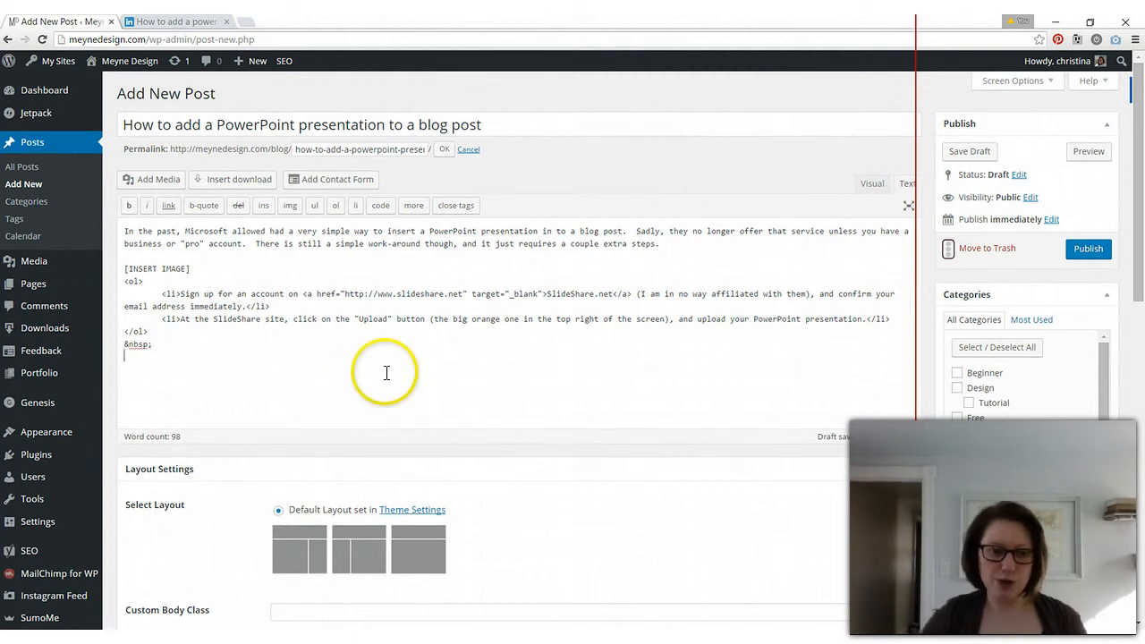
right_click(143, 358)
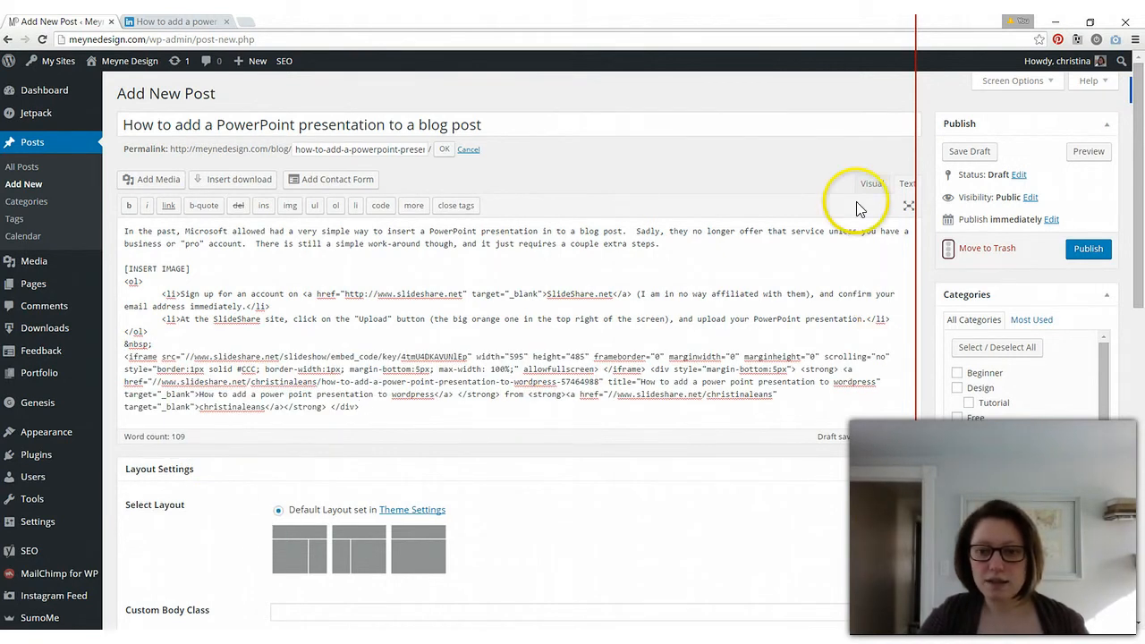
Return to the Visual editor and preview the draft post
click(871, 184)
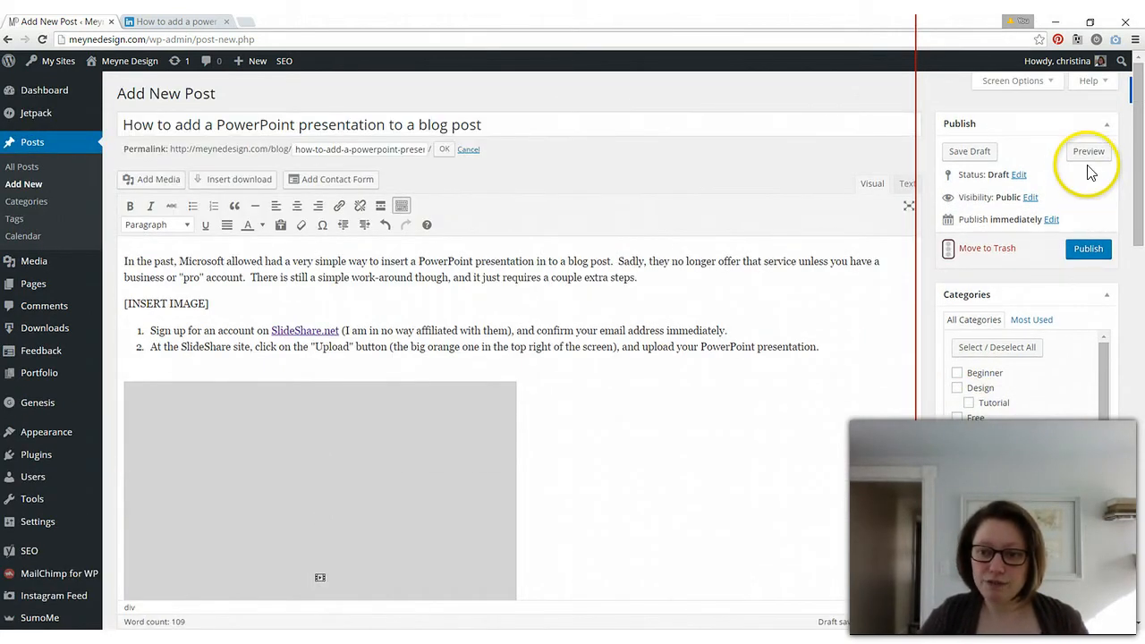
click(1089, 151)
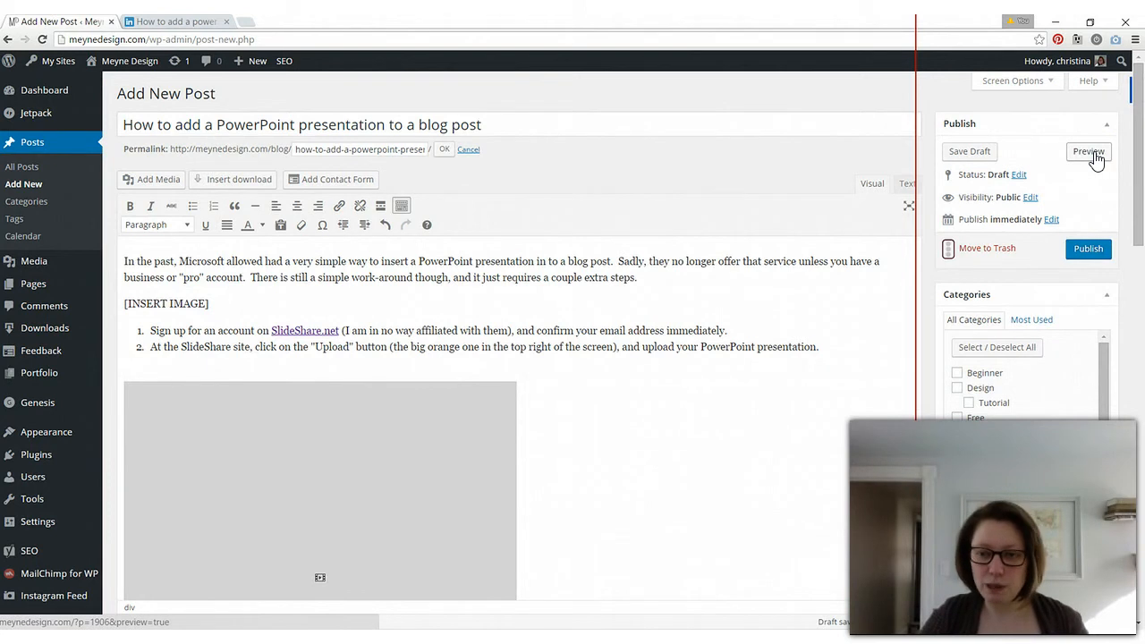
click(1089, 151)
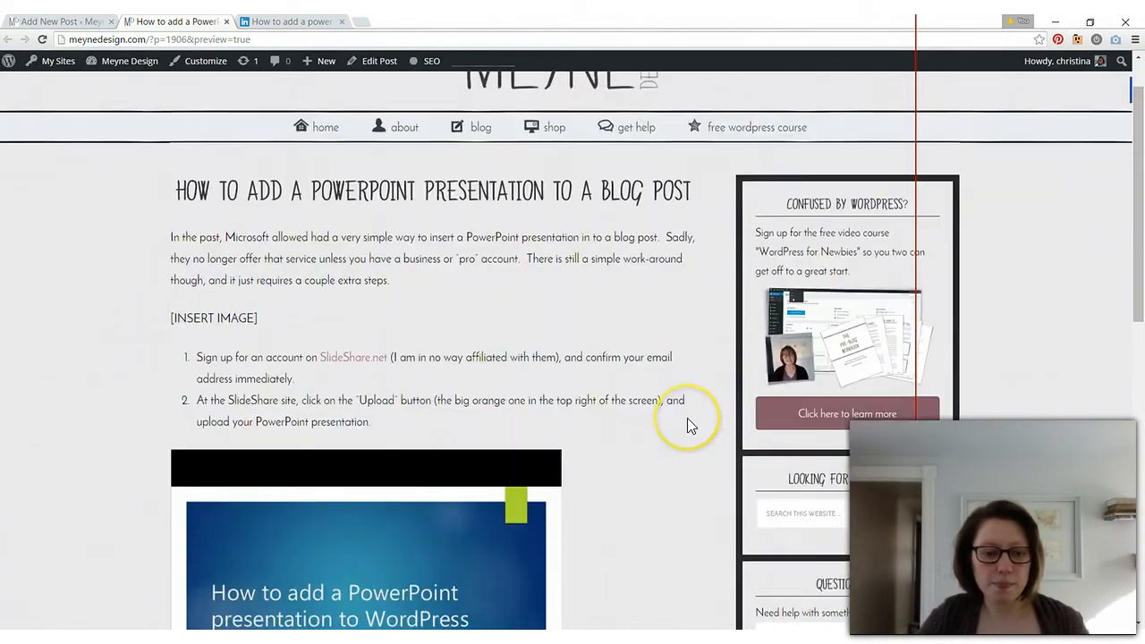
Scroll to the embedded slideshow in the preview and advance to the next slide
scroll(down, 3)
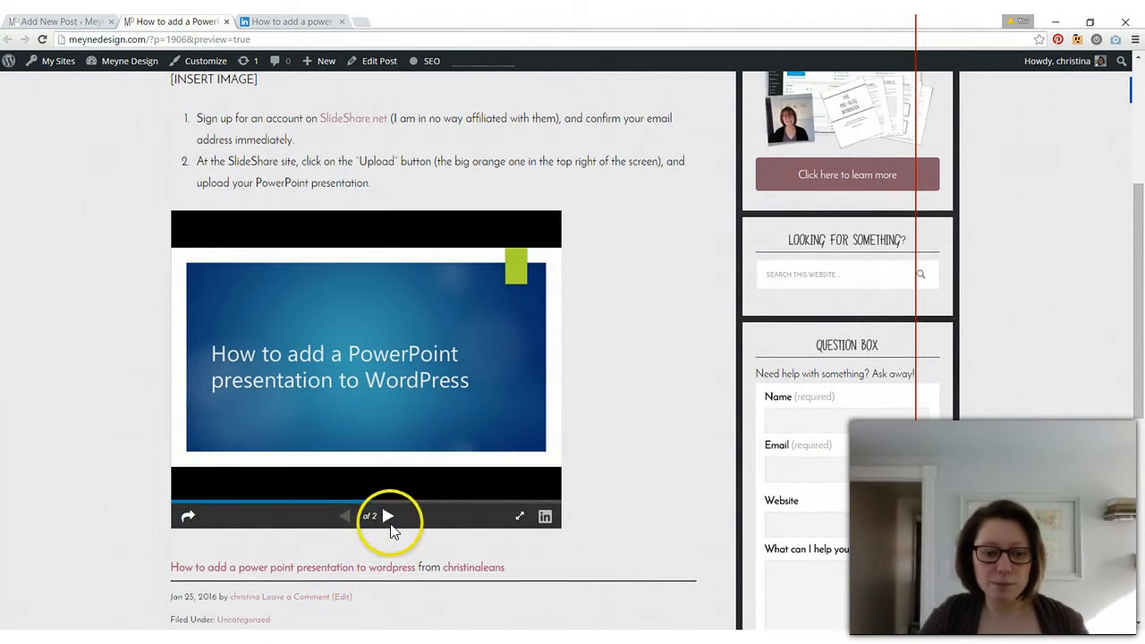
click(387, 515)
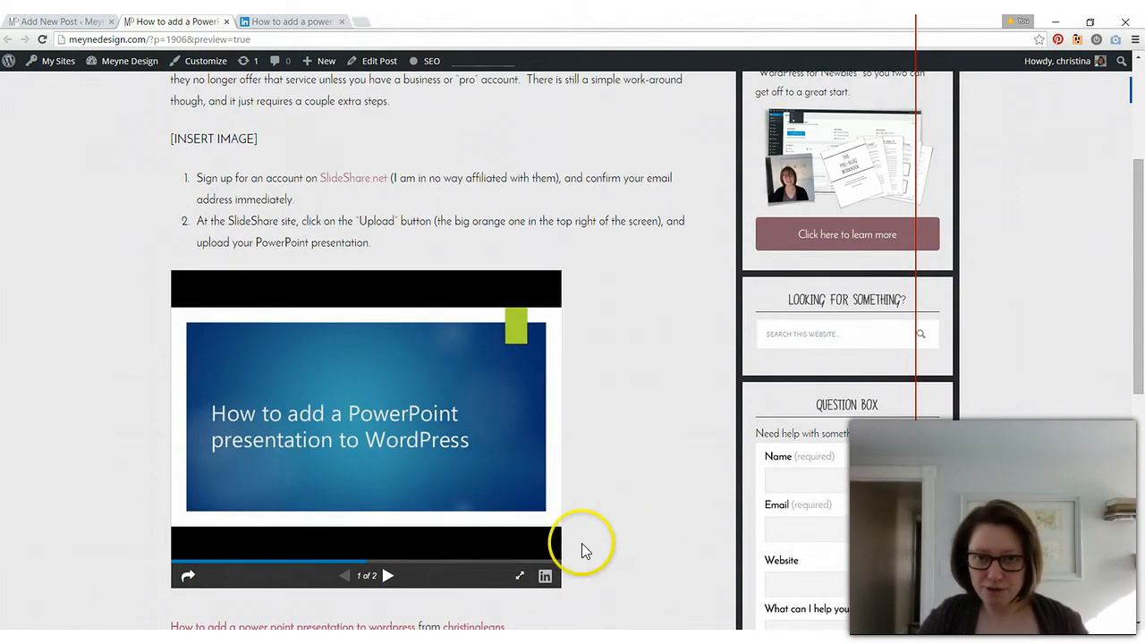
mouse_move(77, 530)
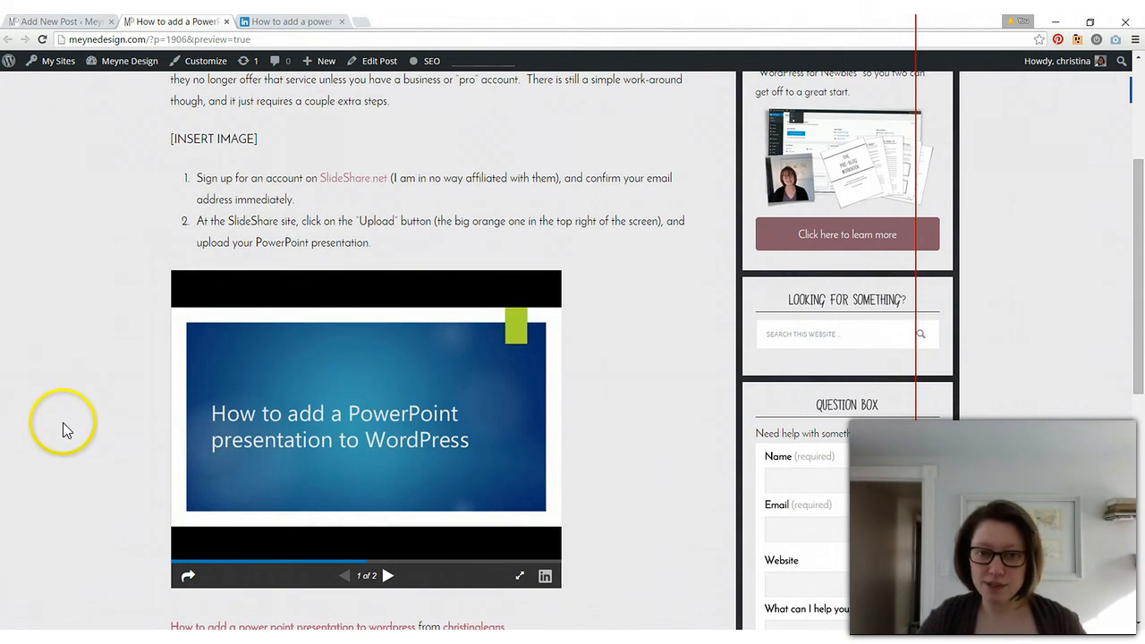
mouse_move(58, 429)
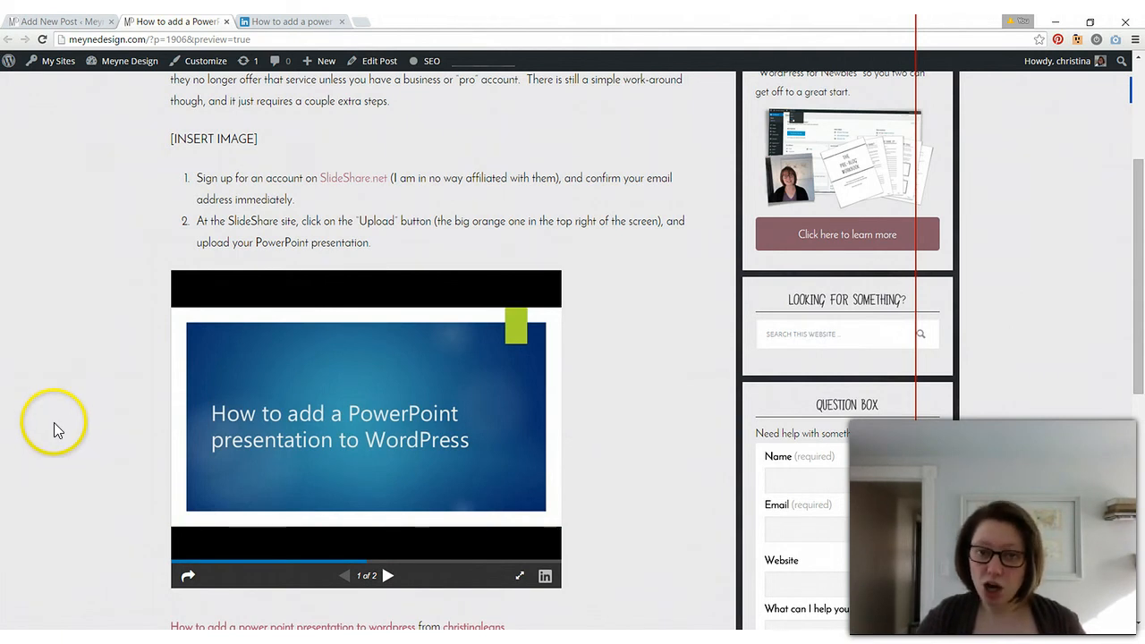
mouse_move(54, 442)
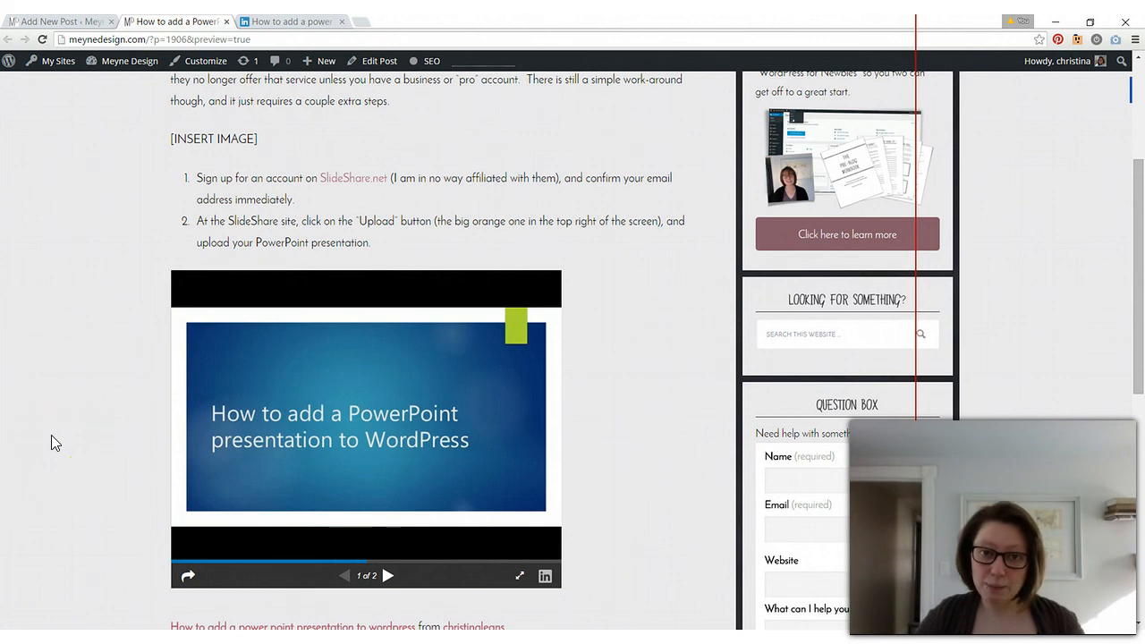